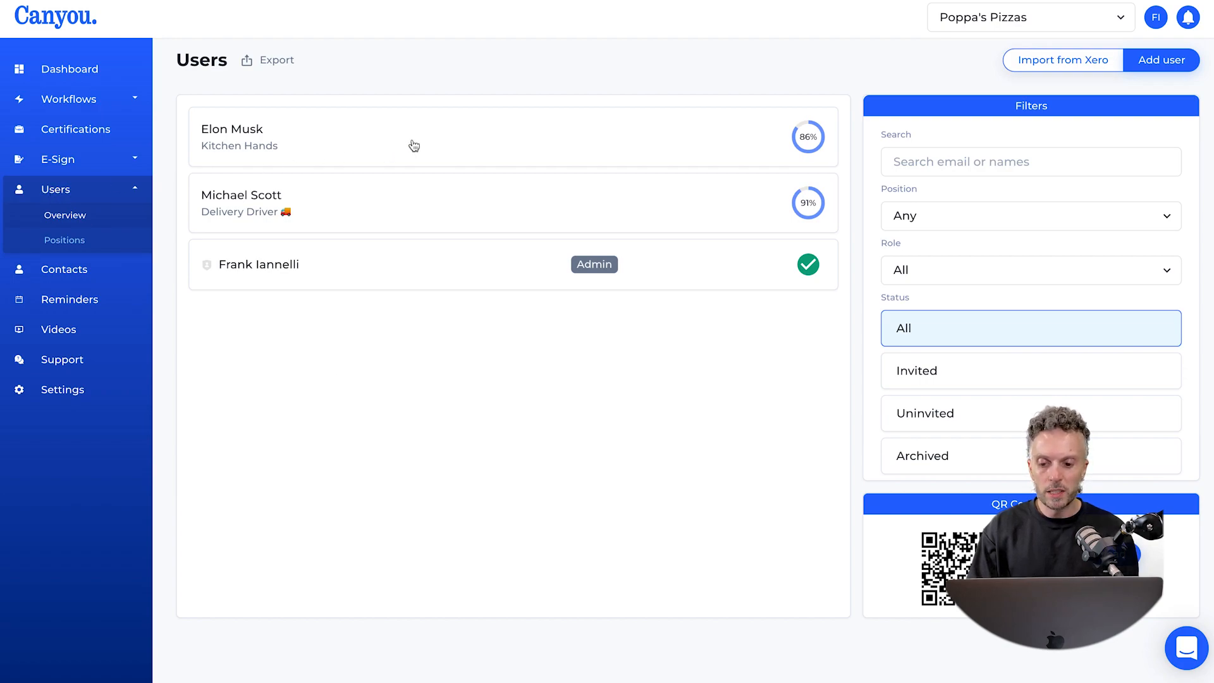
mouse_move(432, 140)
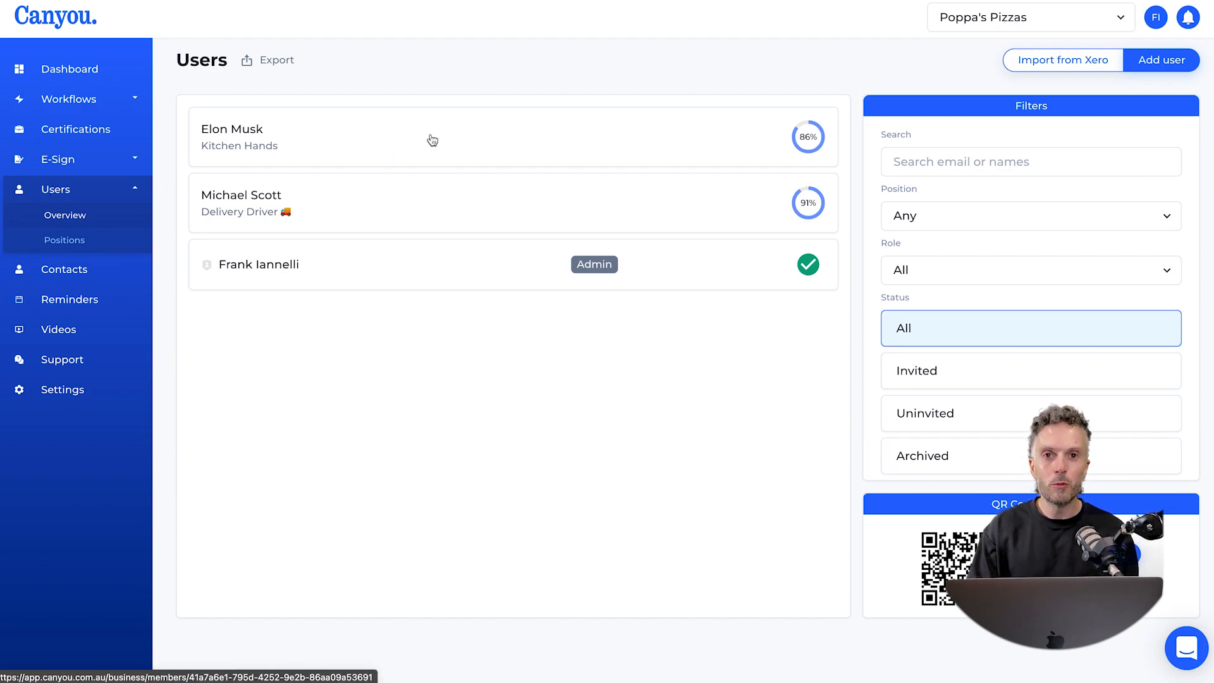
mouse_move(701, 150)
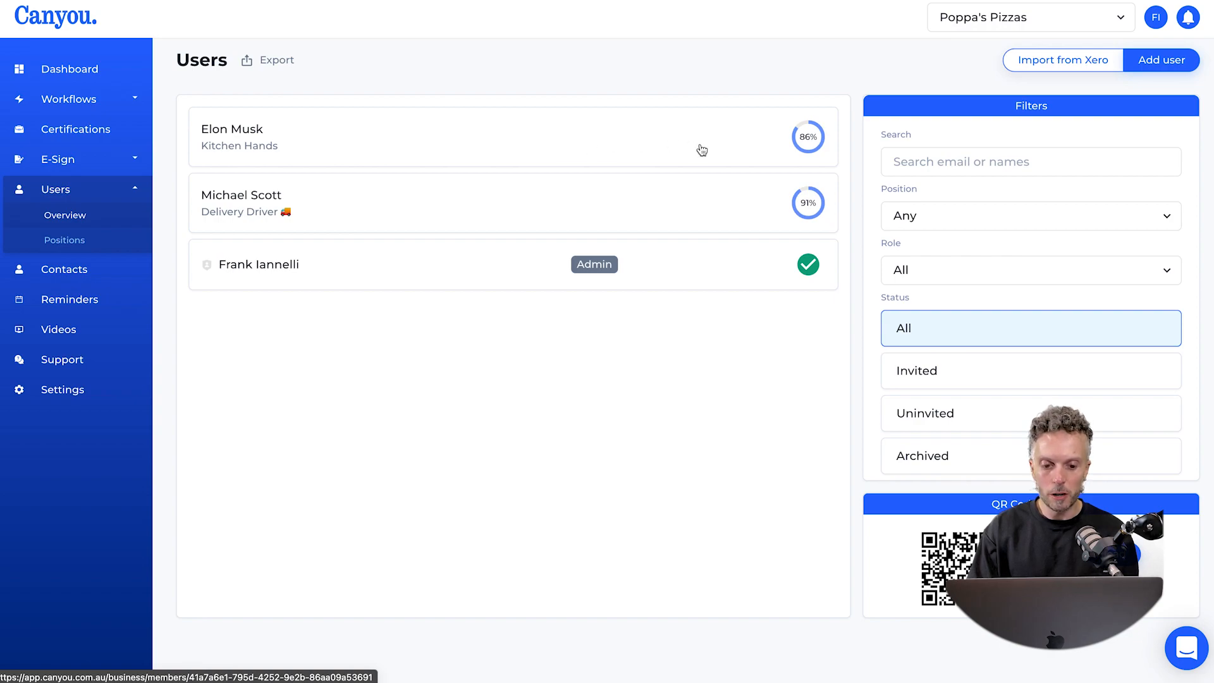
mouse_move(746, 142)
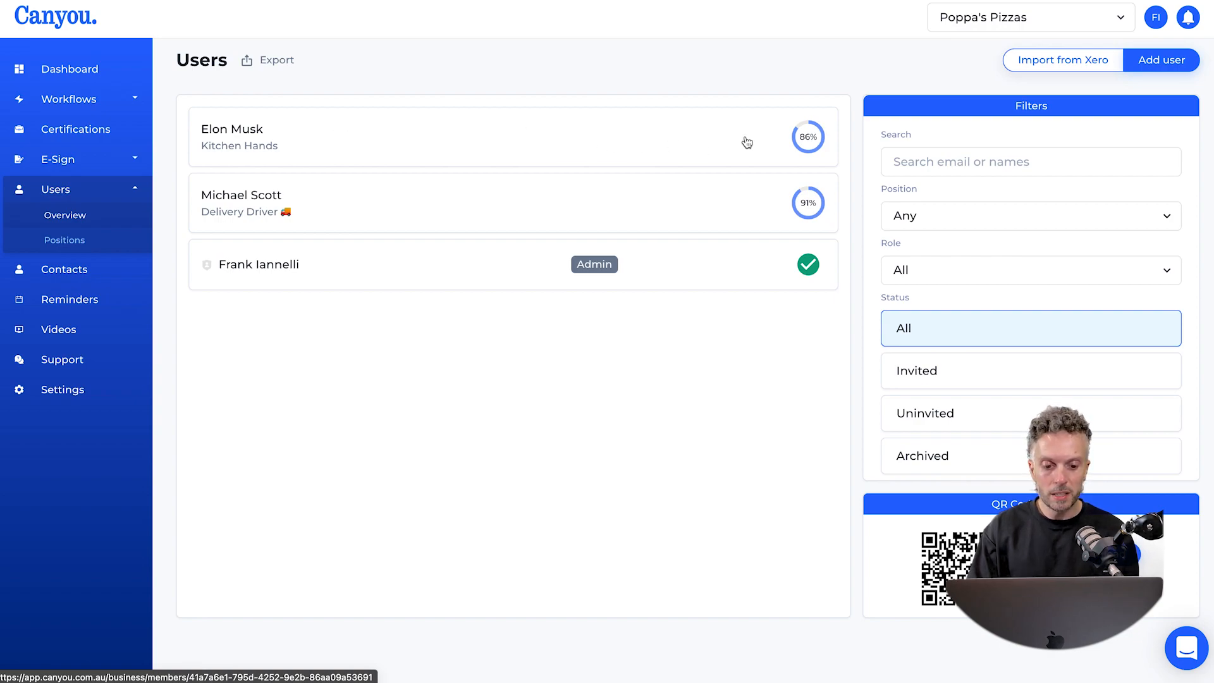
mouse_move(442, 141)
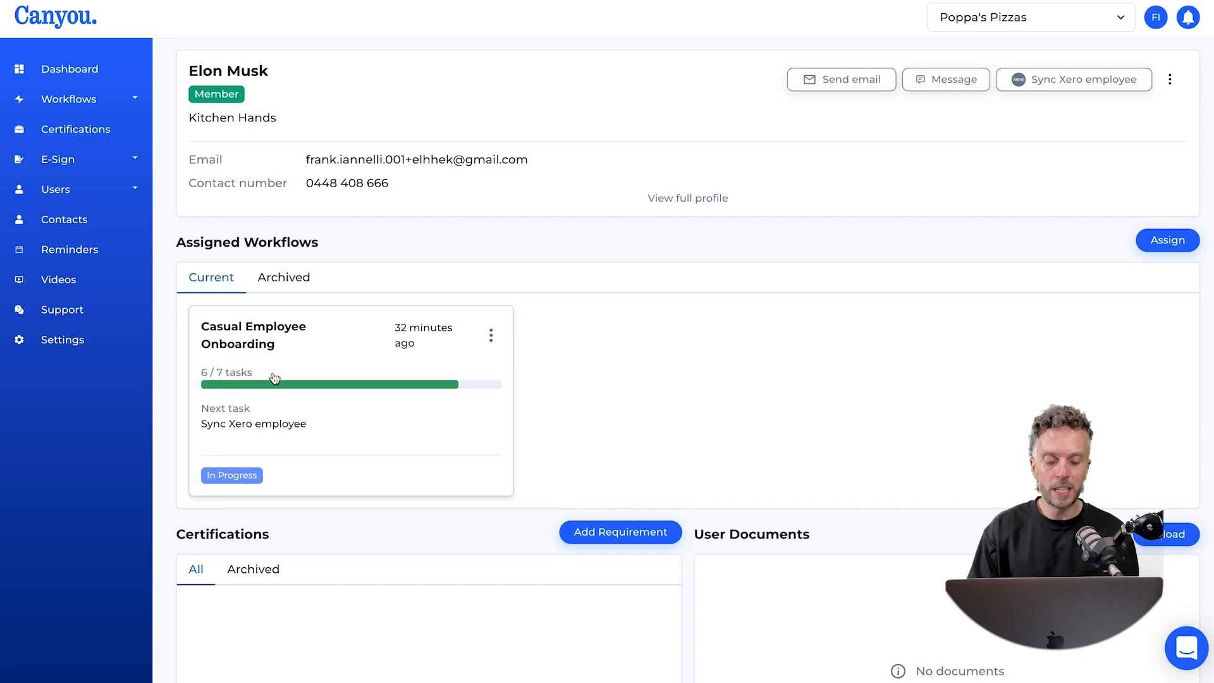
mouse_move(315, 379)
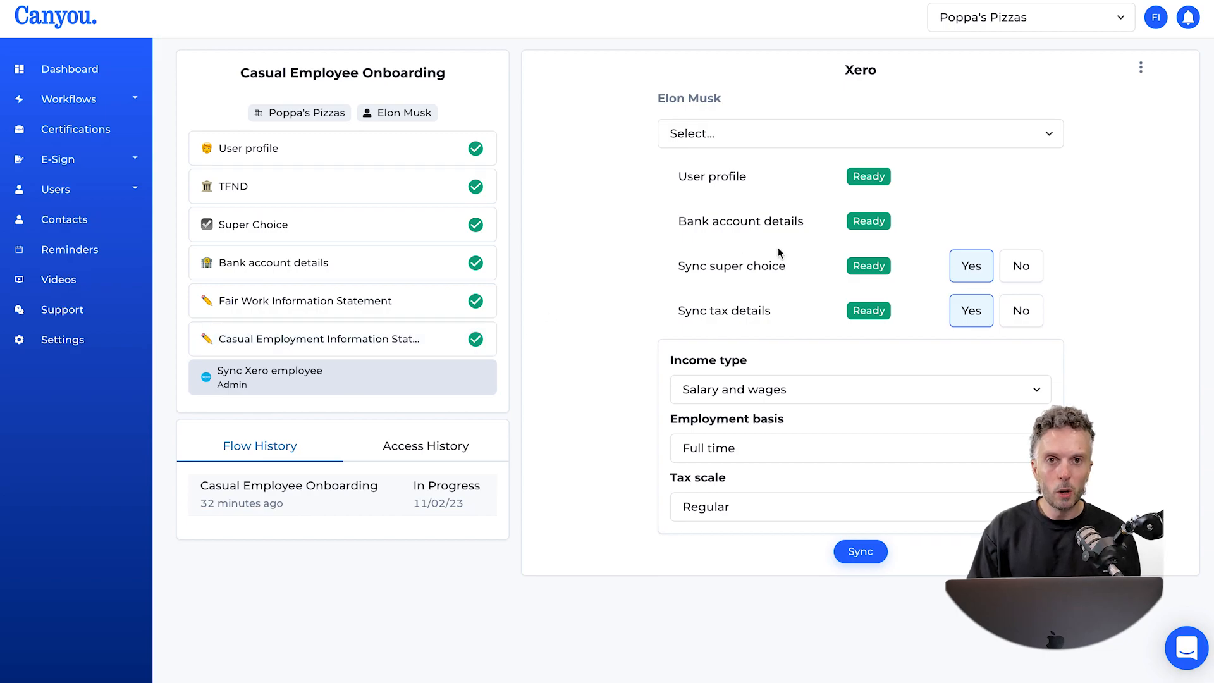
mouse_move(675, 203)
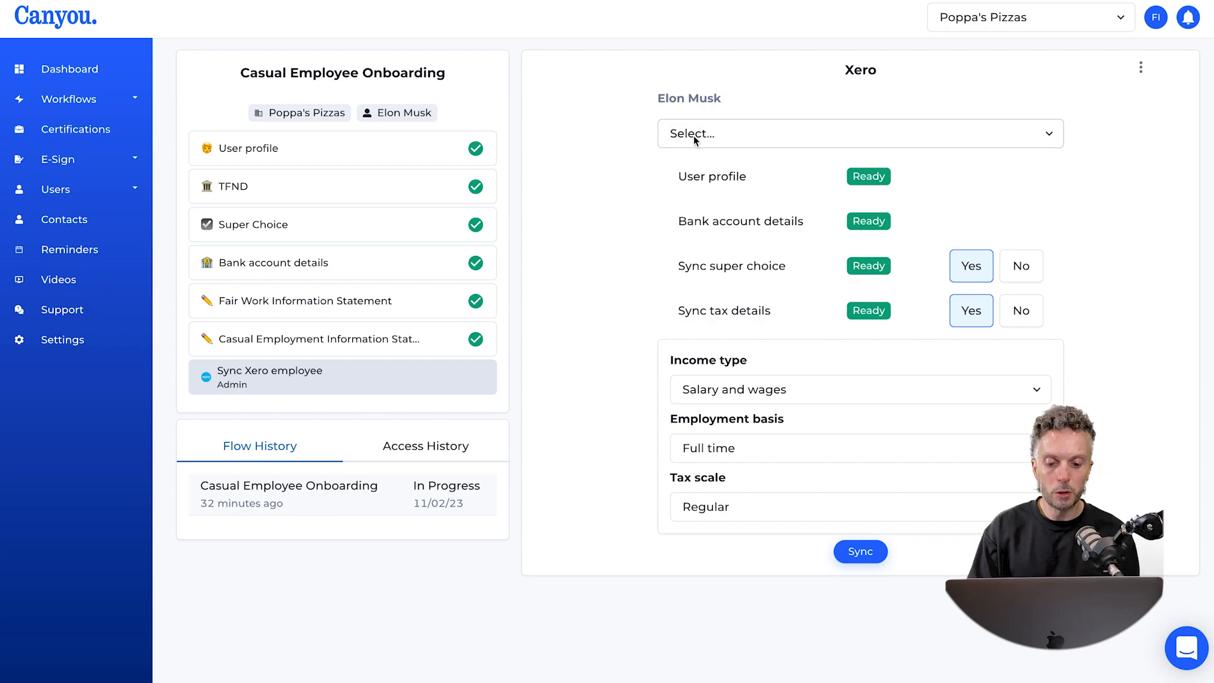
Sync Elon Musk to Xero using the Create New Employee option with default settings.
left_click(858, 133)
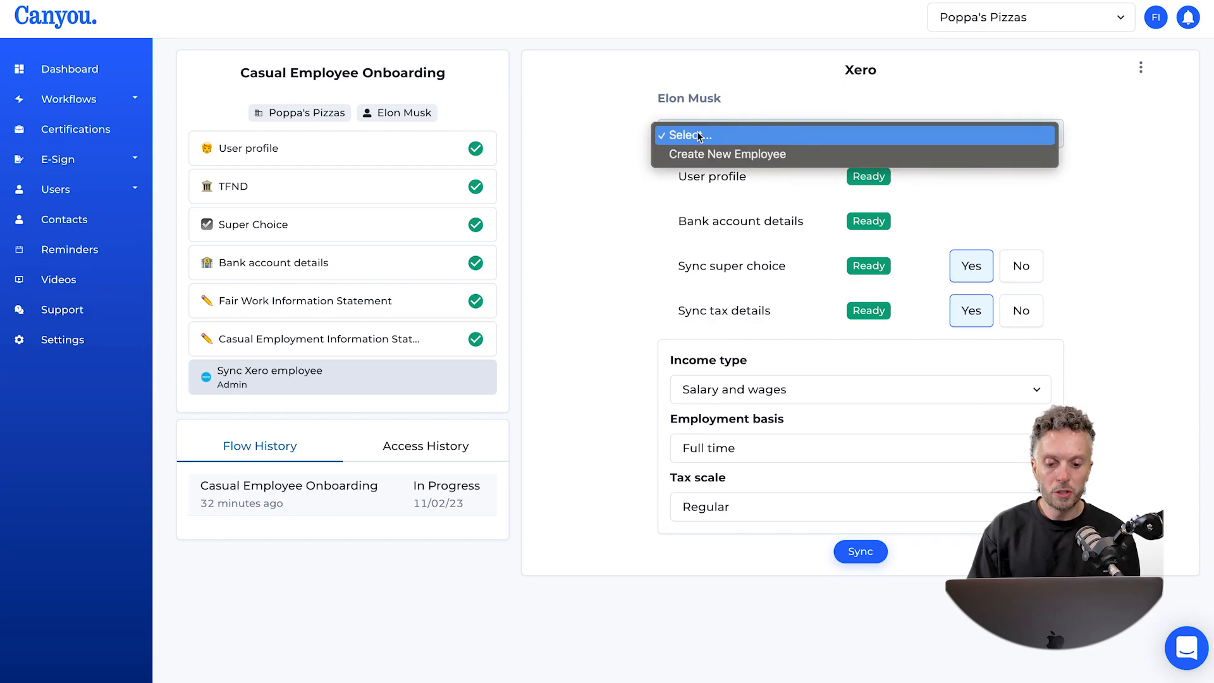
left_click(725, 154)
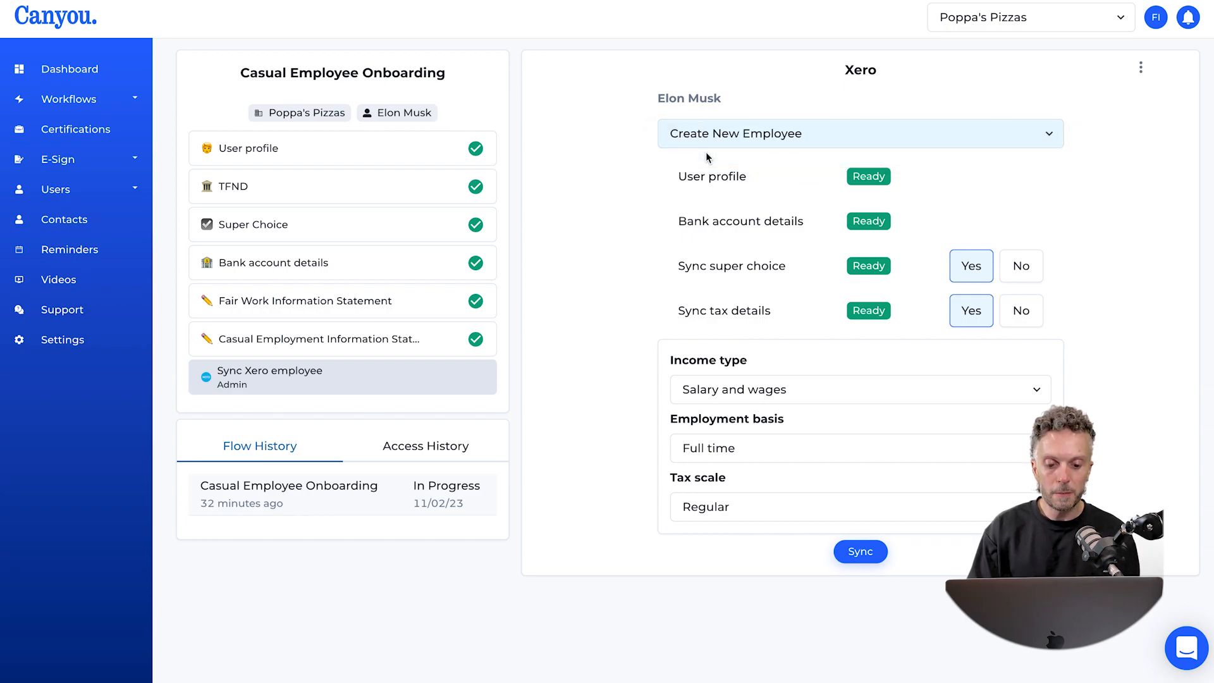
mouse_move(741, 208)
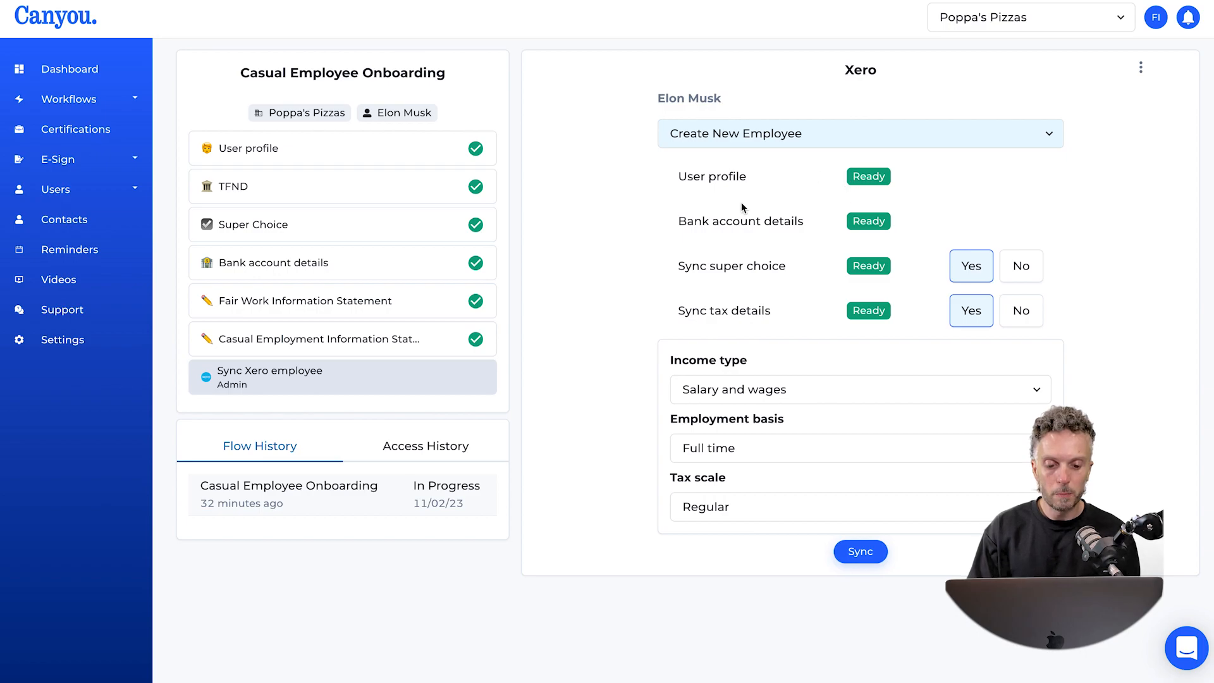
mouse_move(726, 292)
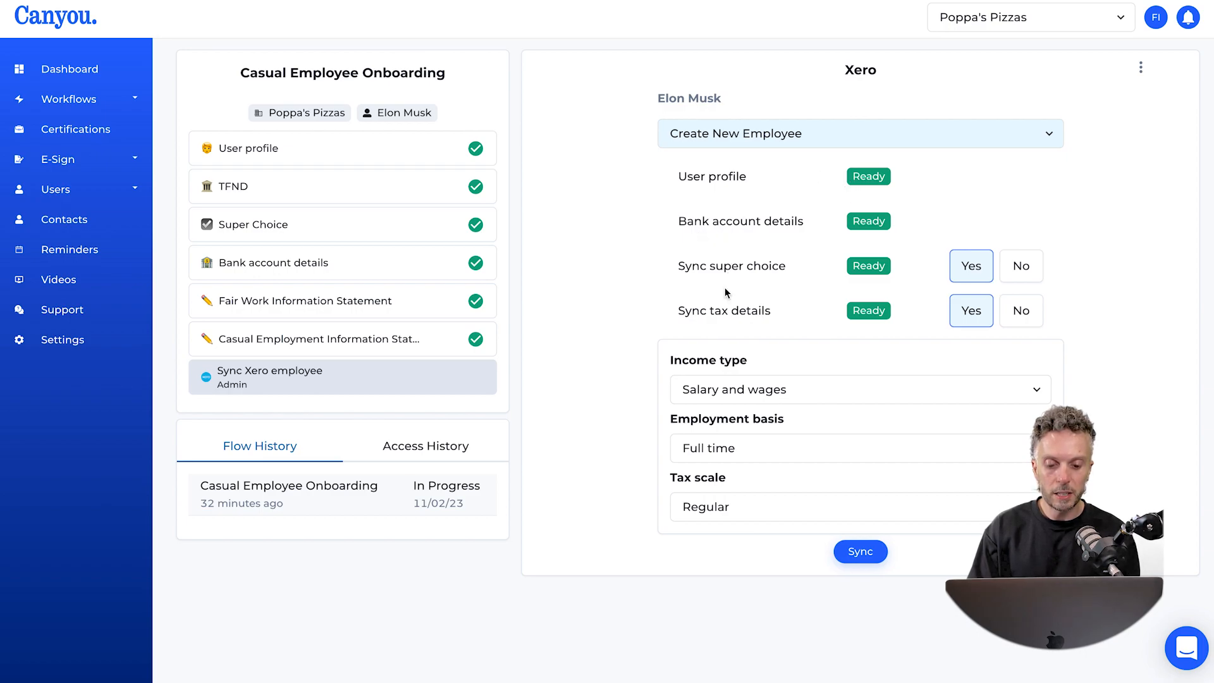
mouse_move(670, 327)
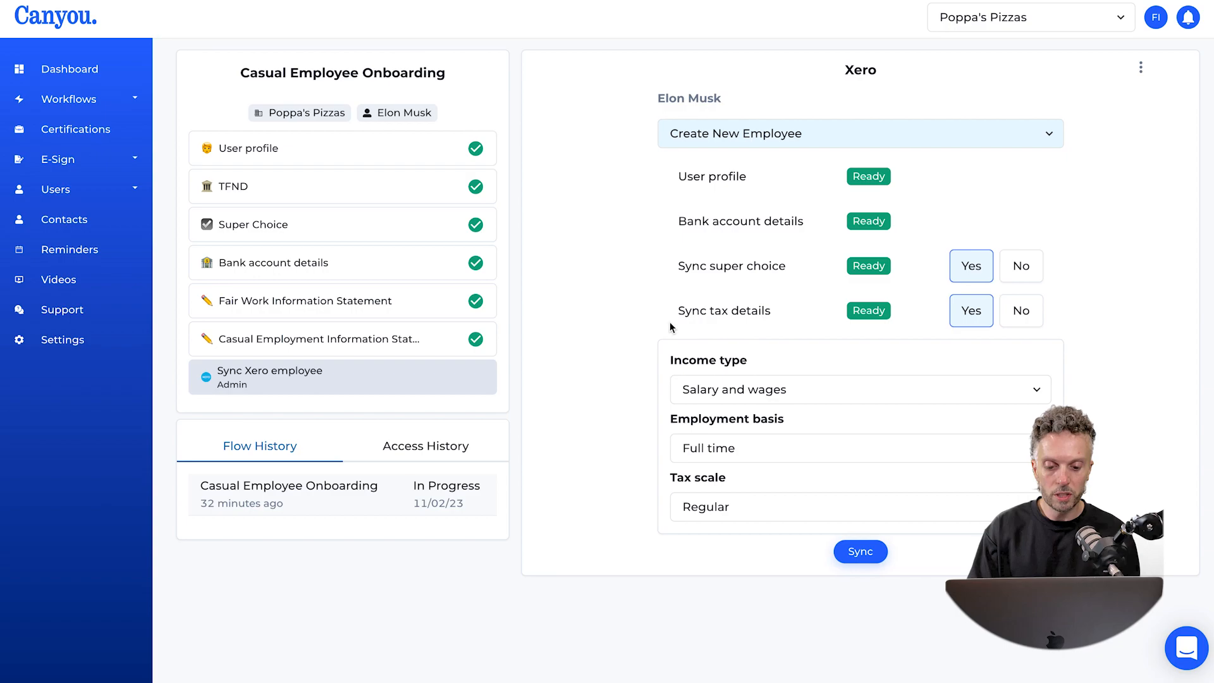
mouse_move(694, 400)
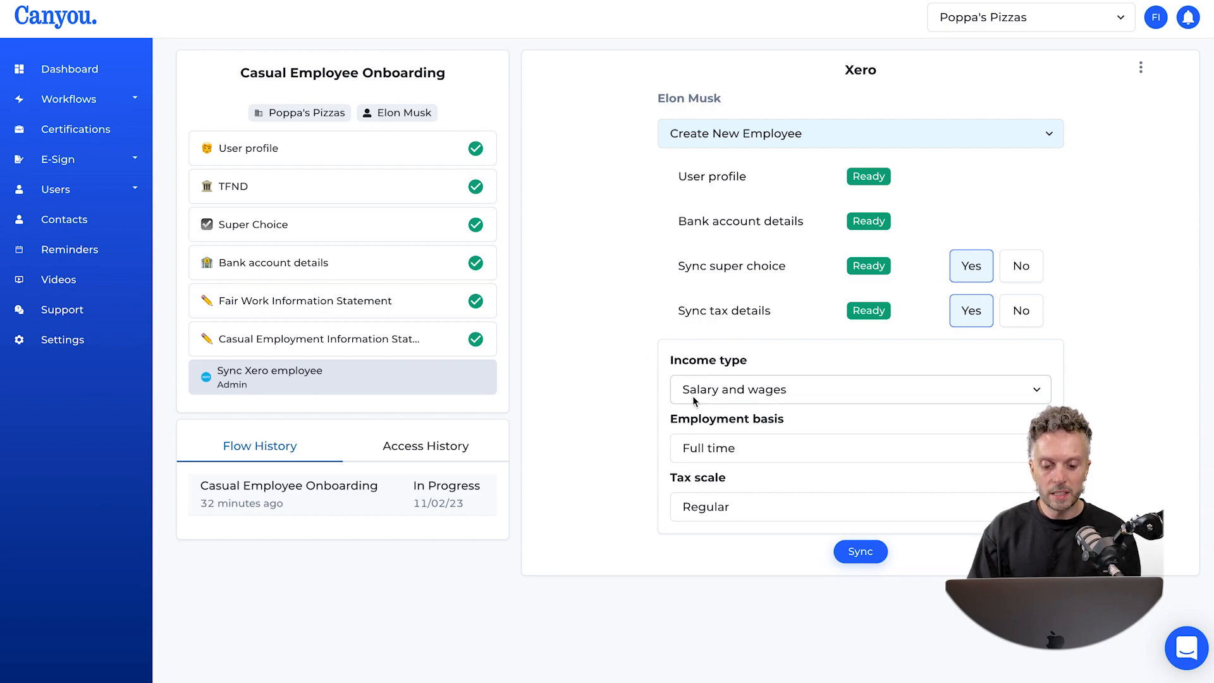
mouse_move(677, 500)
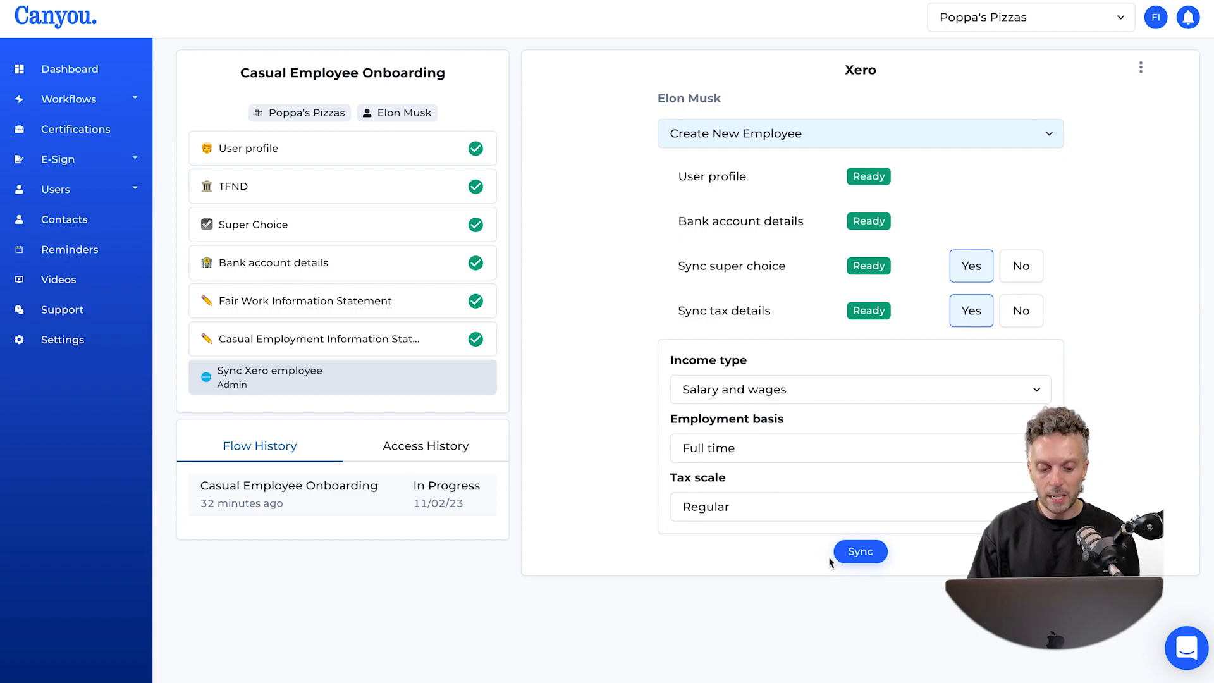
left_click(859, 551)
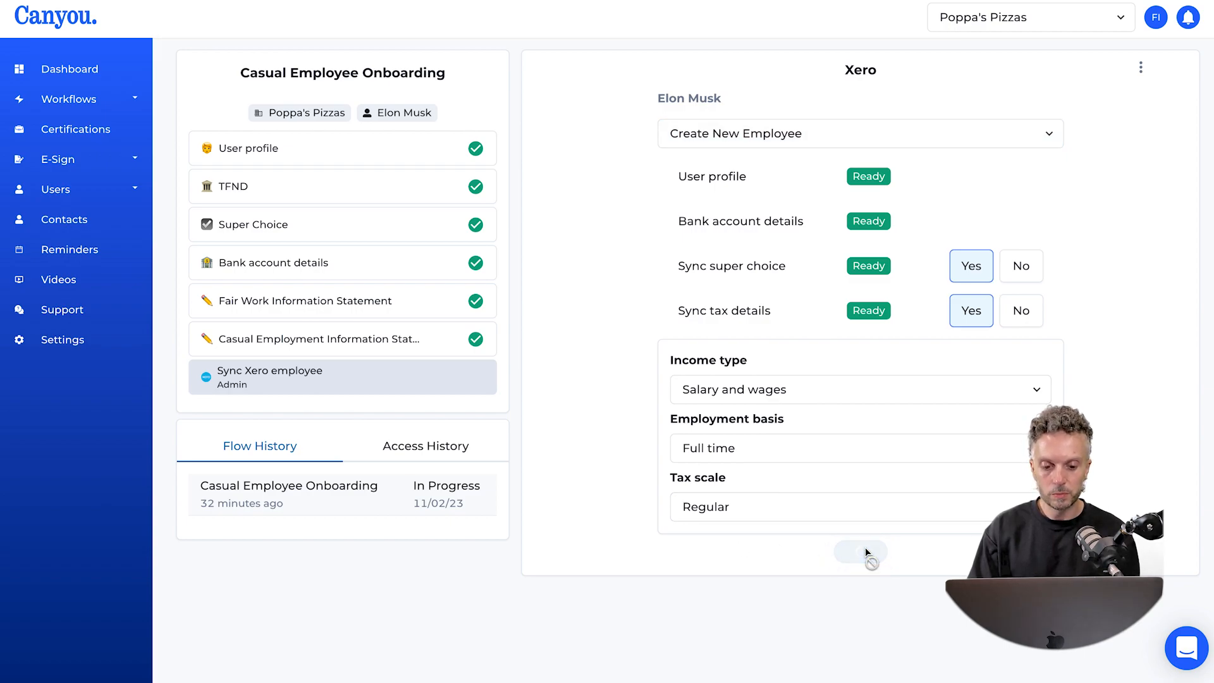
left_click(860, 552)
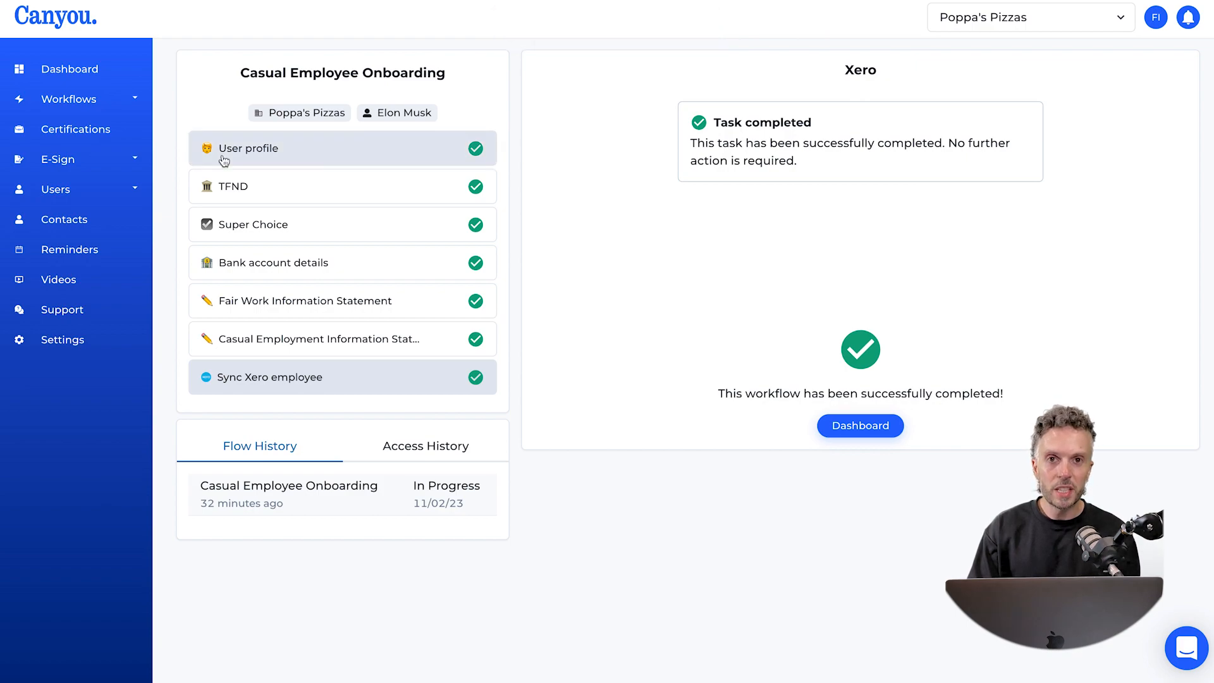
mouse_move(248, 186)
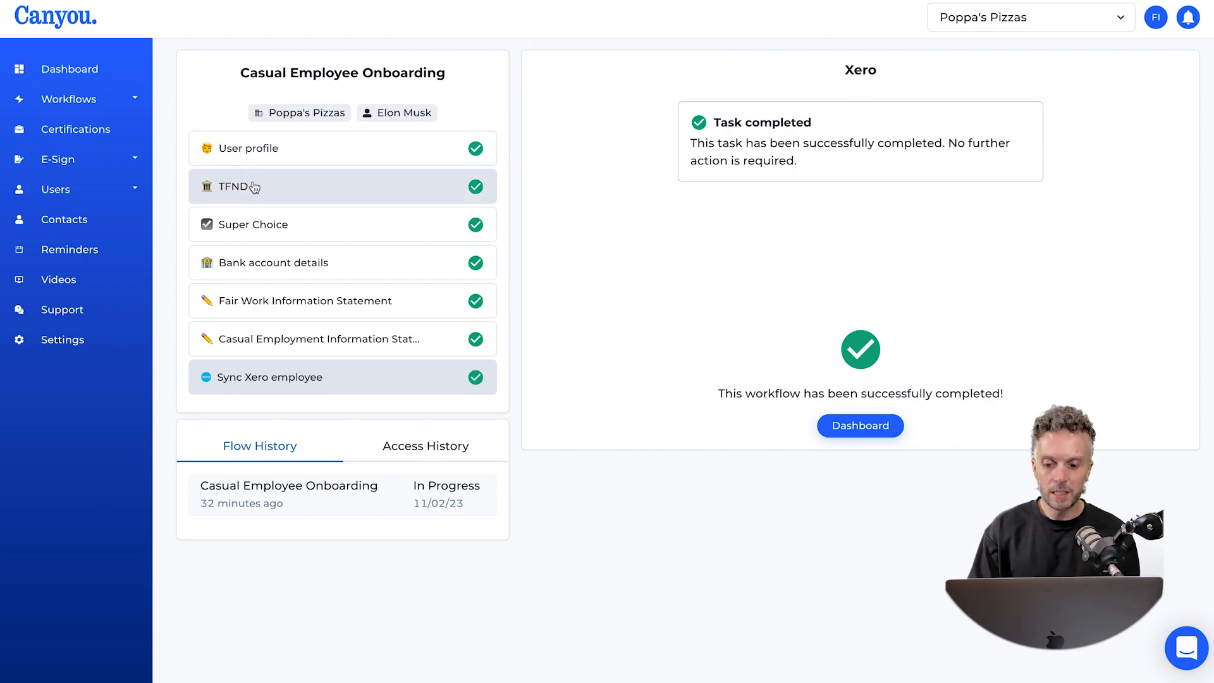
mouse_move(286, 262)
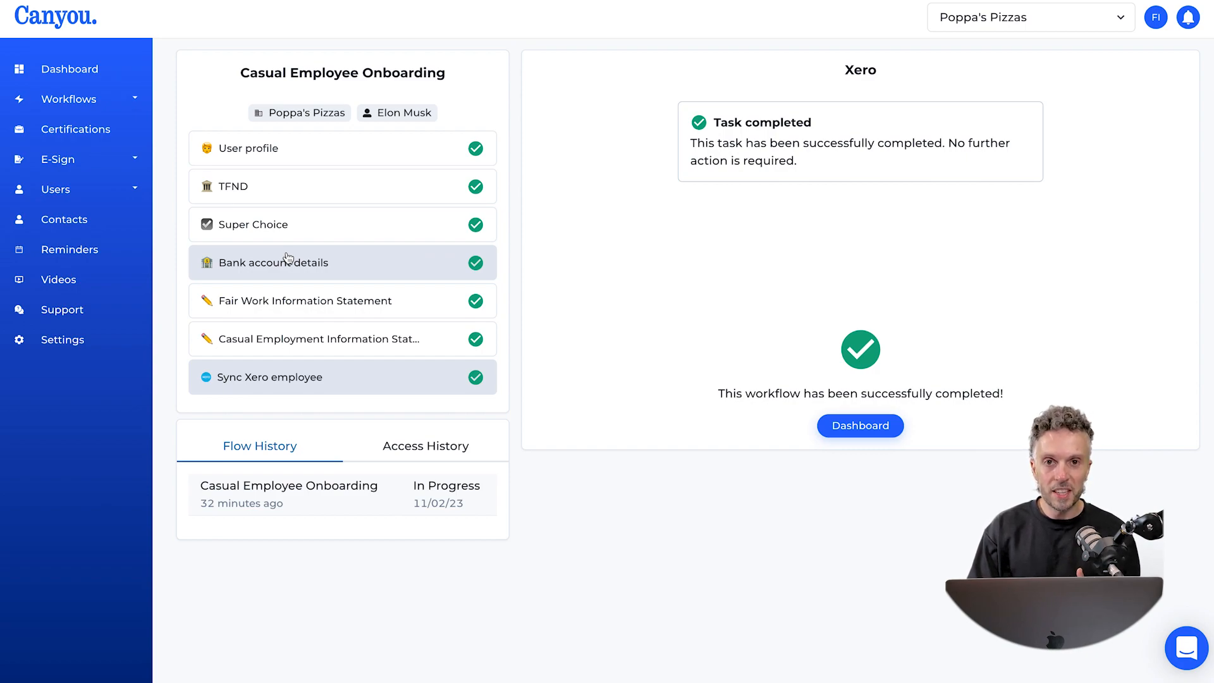
mouse_move(163, 218)
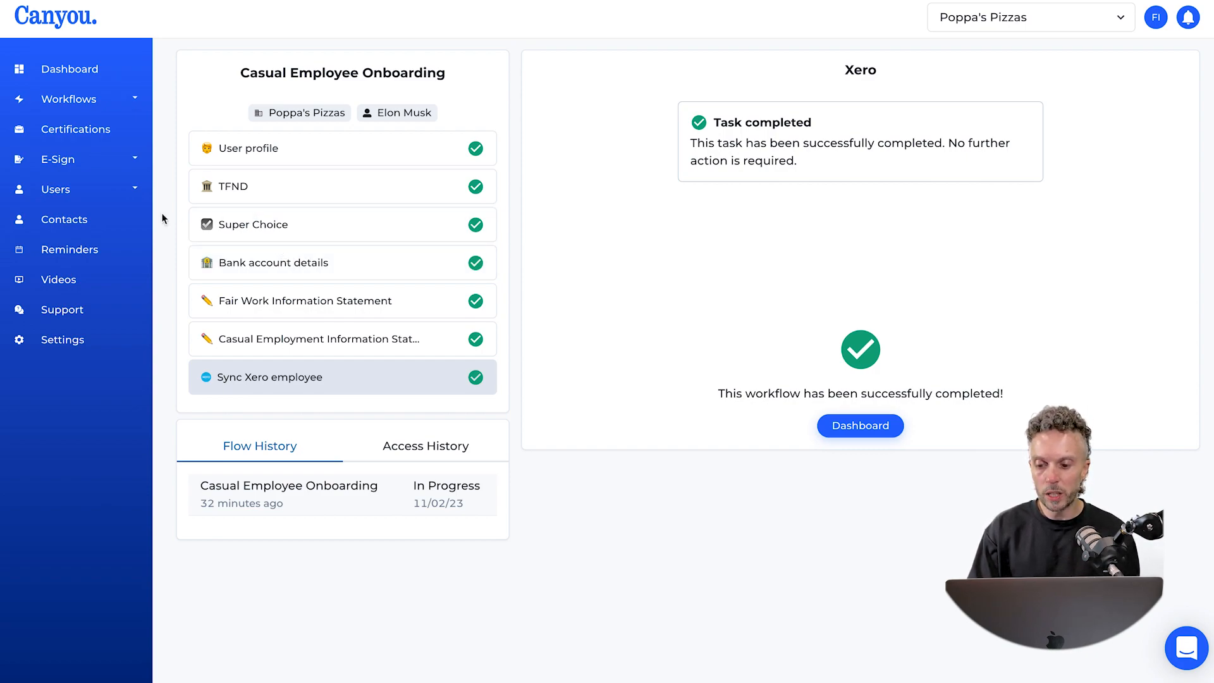
Return to Elon Musk's user profile after reviewing the completed task list.
left_click(56, 189)
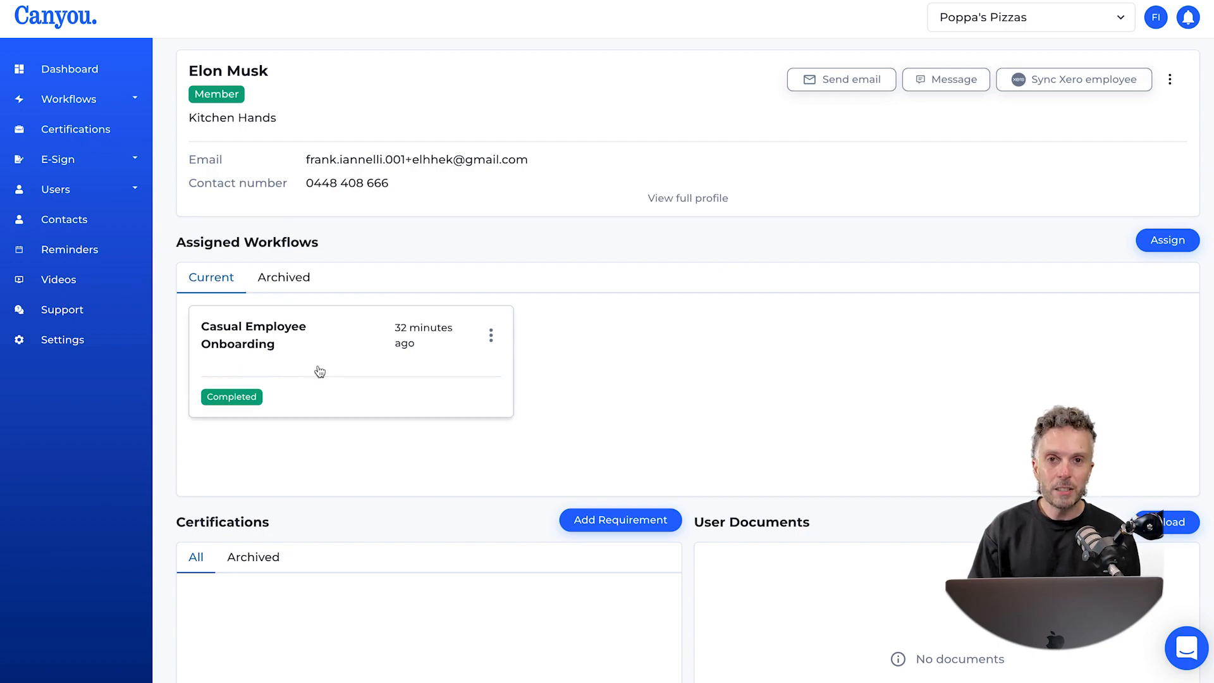
mouse_move(1004, 192)
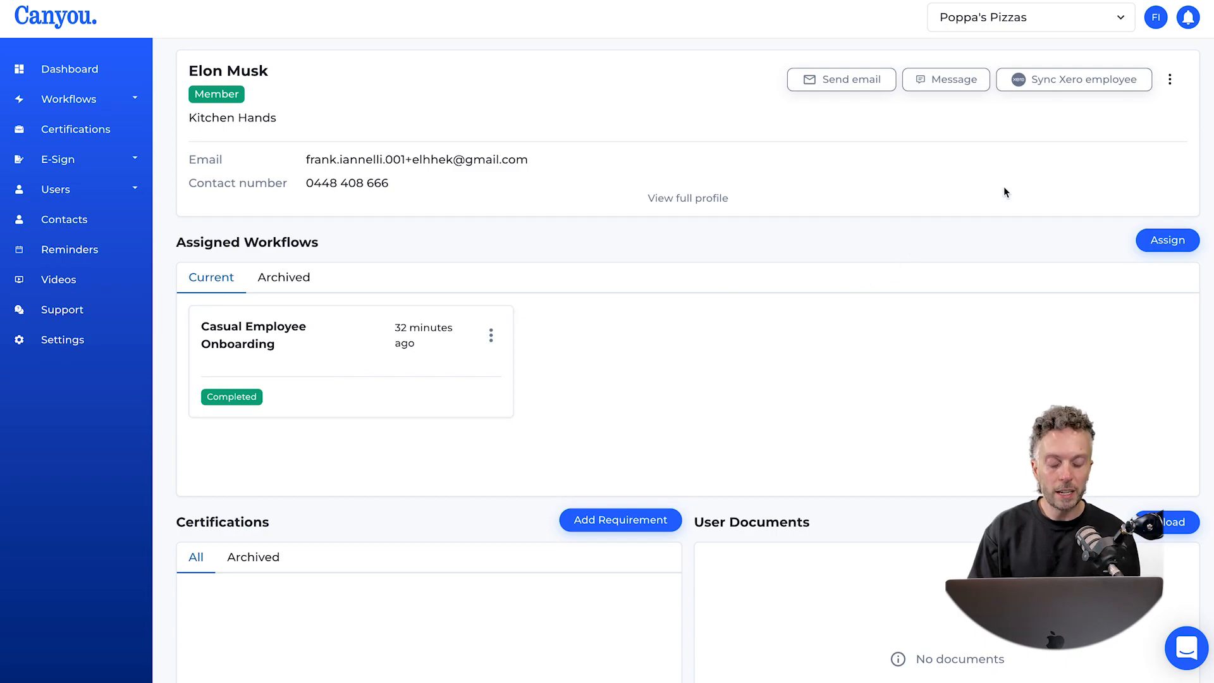
mouse_move(1073, 79)
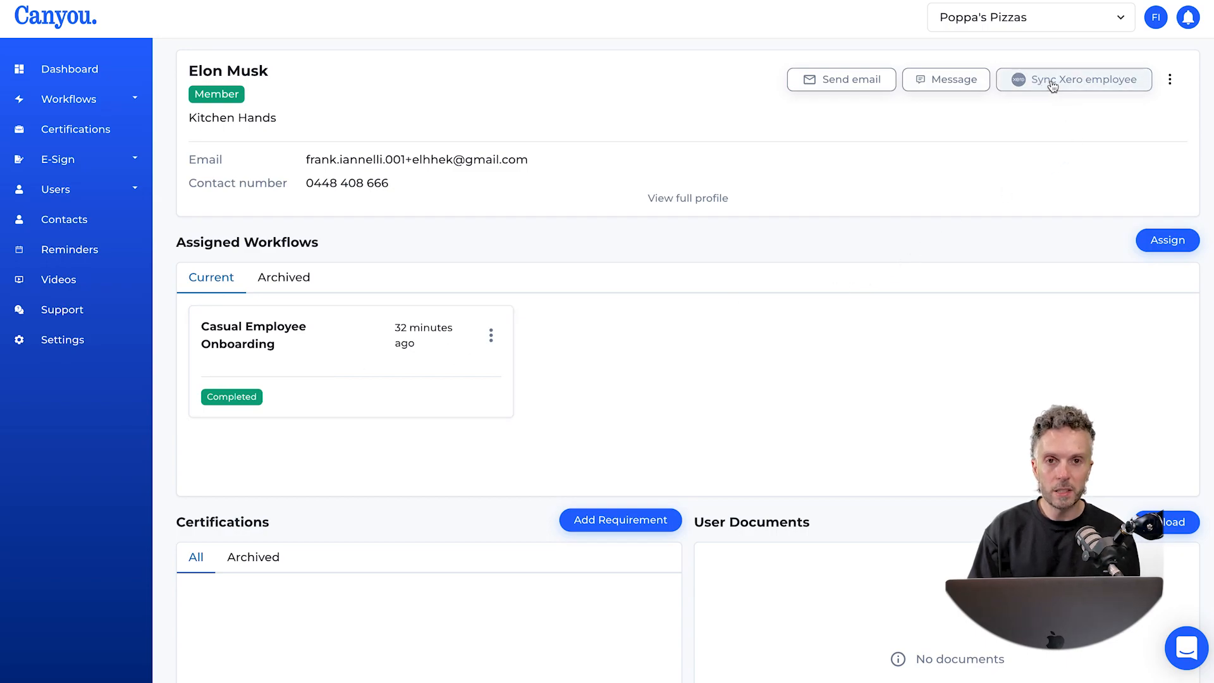
left_click(1073, 79)
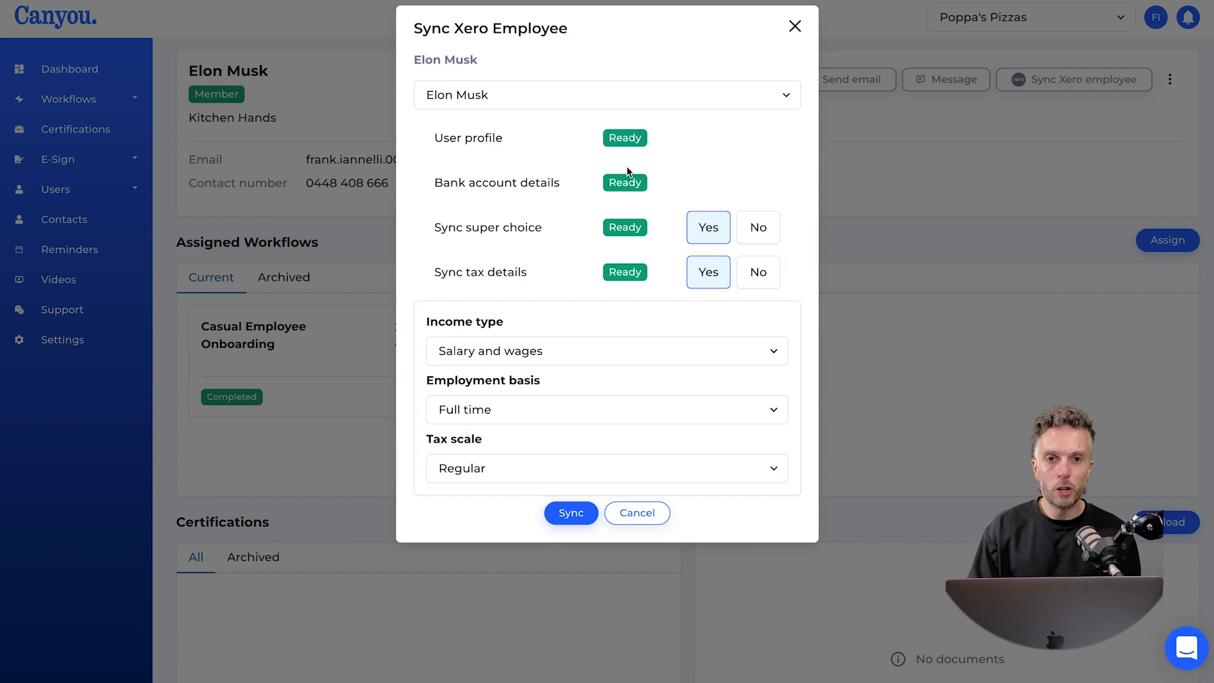